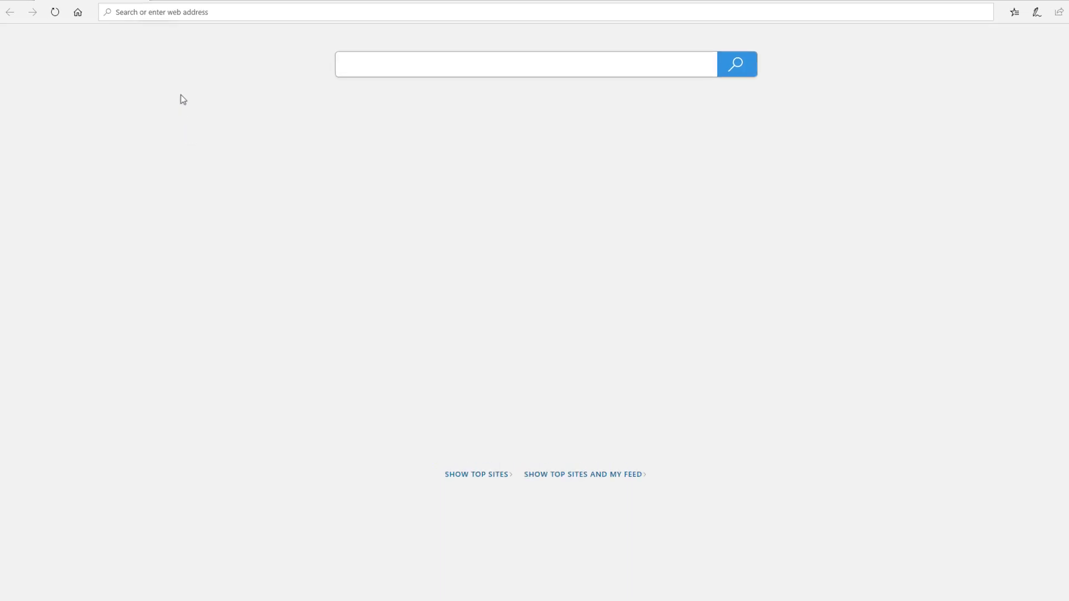
Step: Go to salinasuhsd.org/parentvue in Edge and expand the login box's More Options
{"action": "type", "text": "www."}
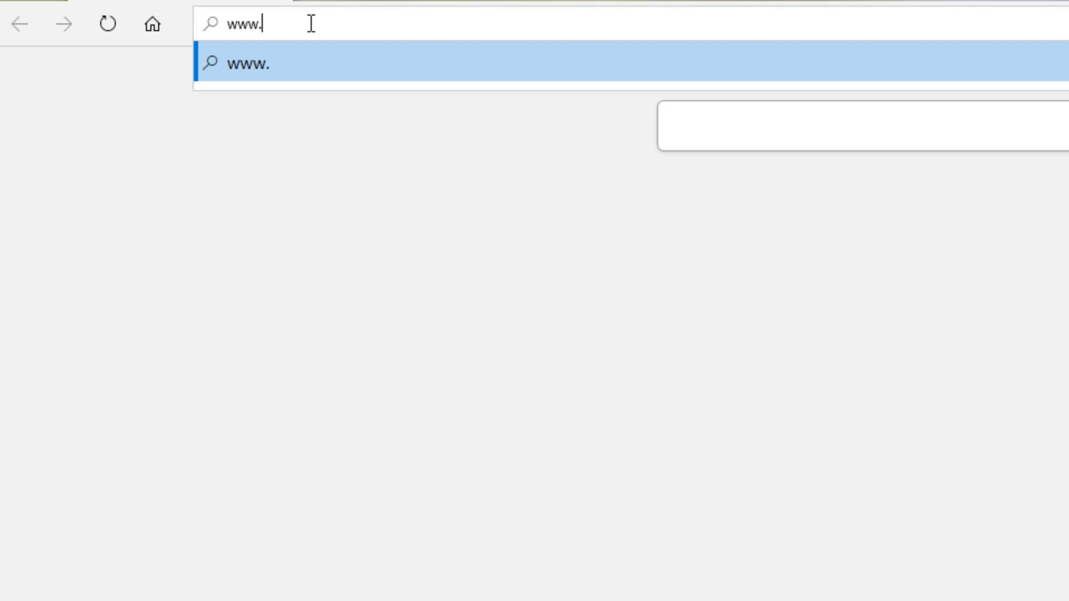
{"action": "type", "text": "salinasuhsd.org/parentvue"}
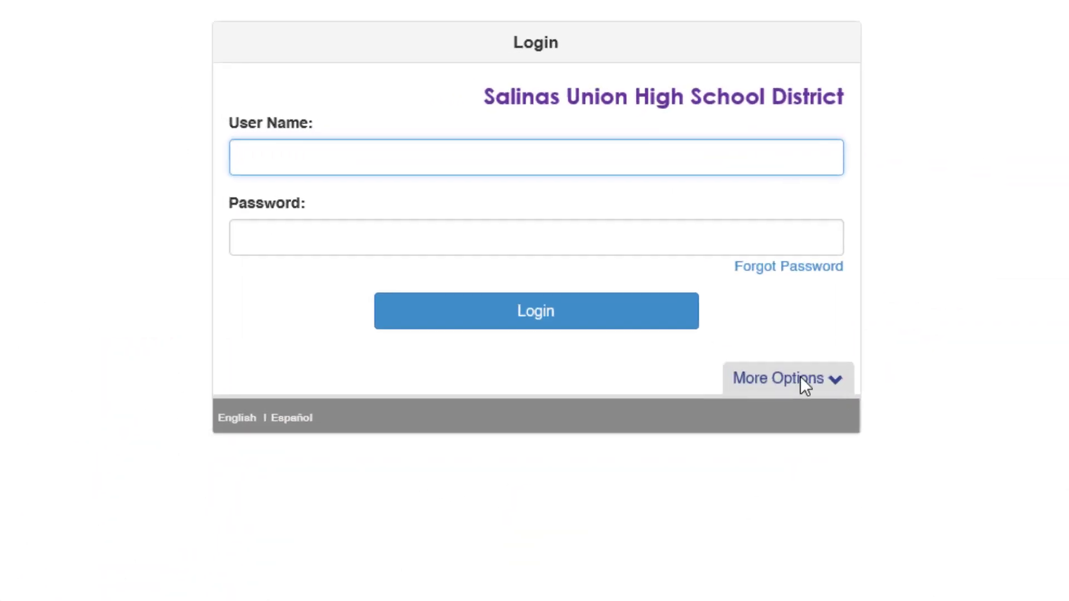
{"action": "left_click", "coordinate": [787, 378]}
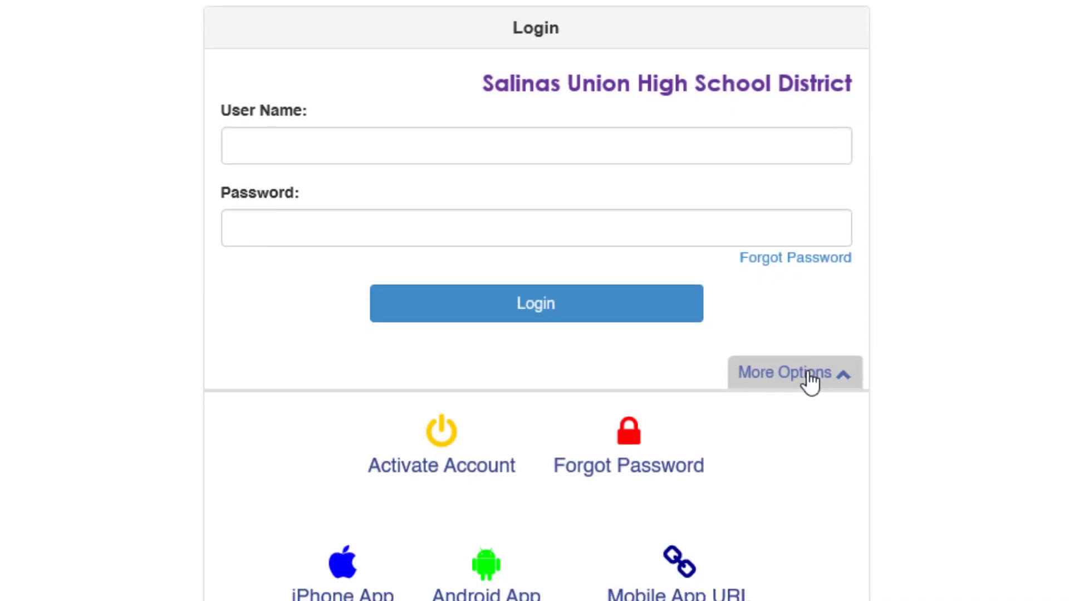
{"action": "scroll", "scroll_direction": "down", "scroll_amount": 3}
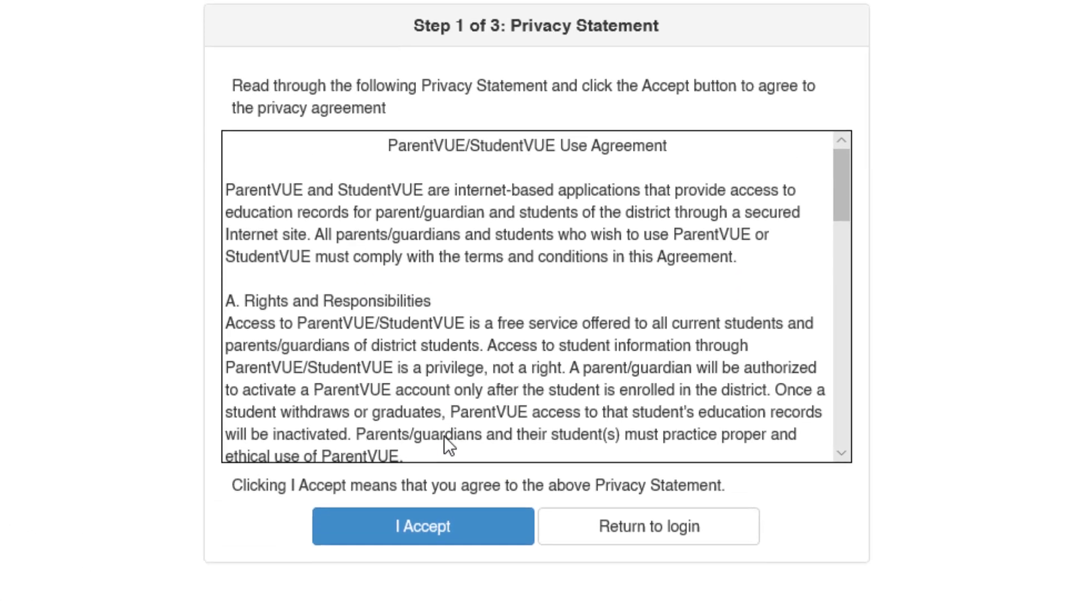
Step: Scroll through the Step 1 privacy statement and accept it
{"action": "scroll", "scroll_direction": "down", "scroll_amount": 3}
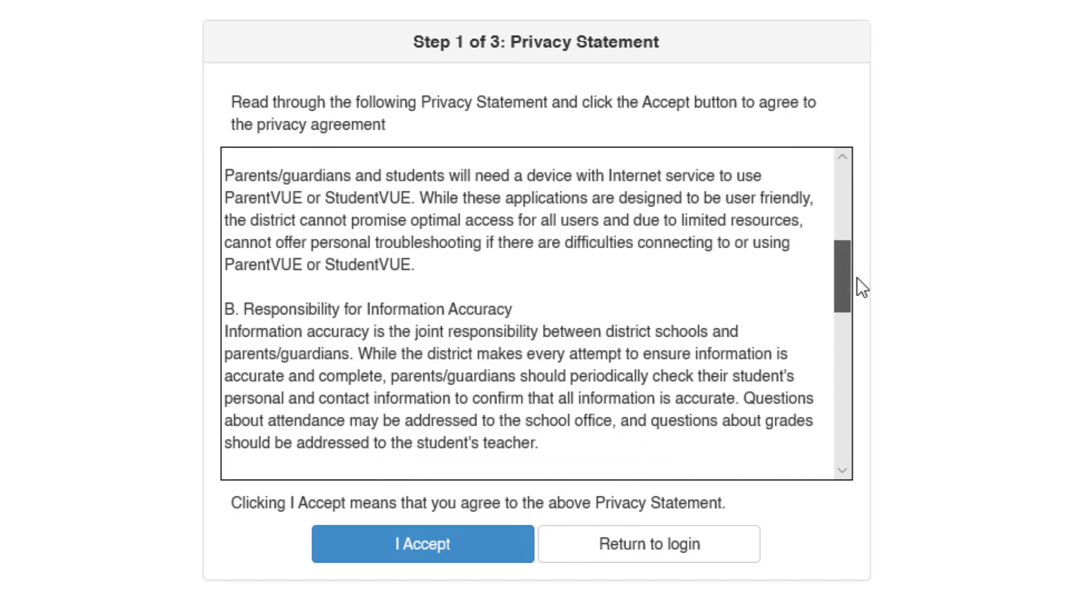
{"action": "scroll", "scroll_direction": "down", "scroll_amount": 3}
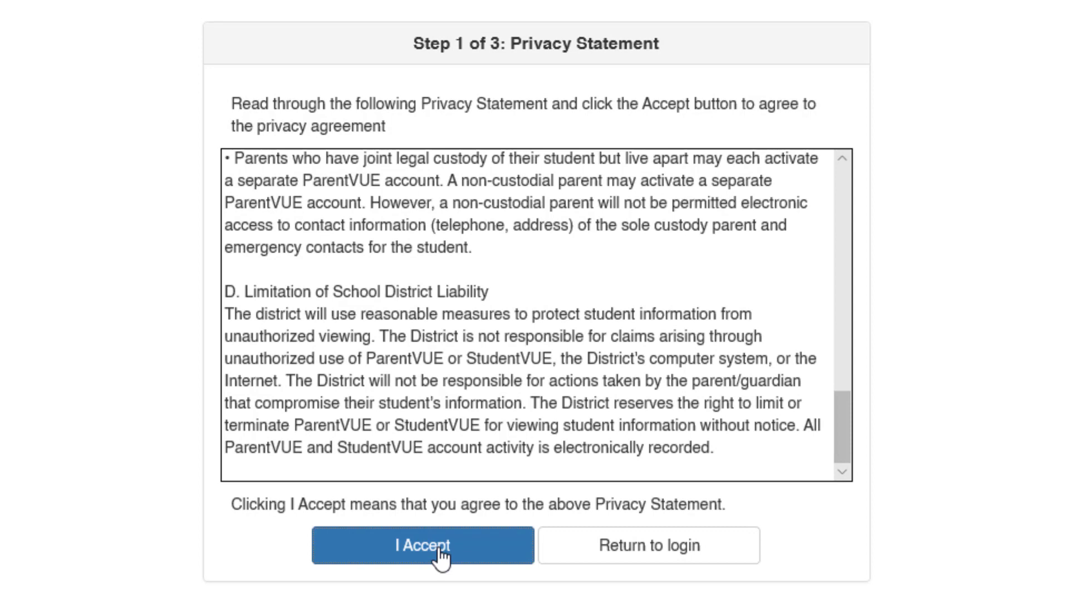
{"action": "left_click", "coordinate": [422, 545]}
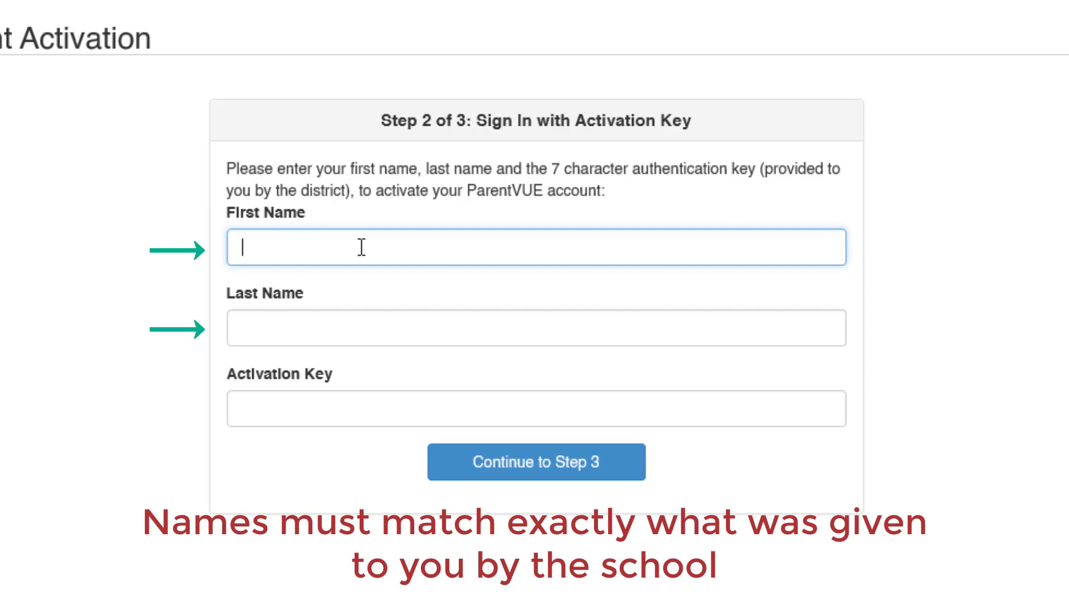
Step: Fill in the student name fields, correcting the mistyped first name to 'Test'
{"action": "type", "text": "Sofia"}
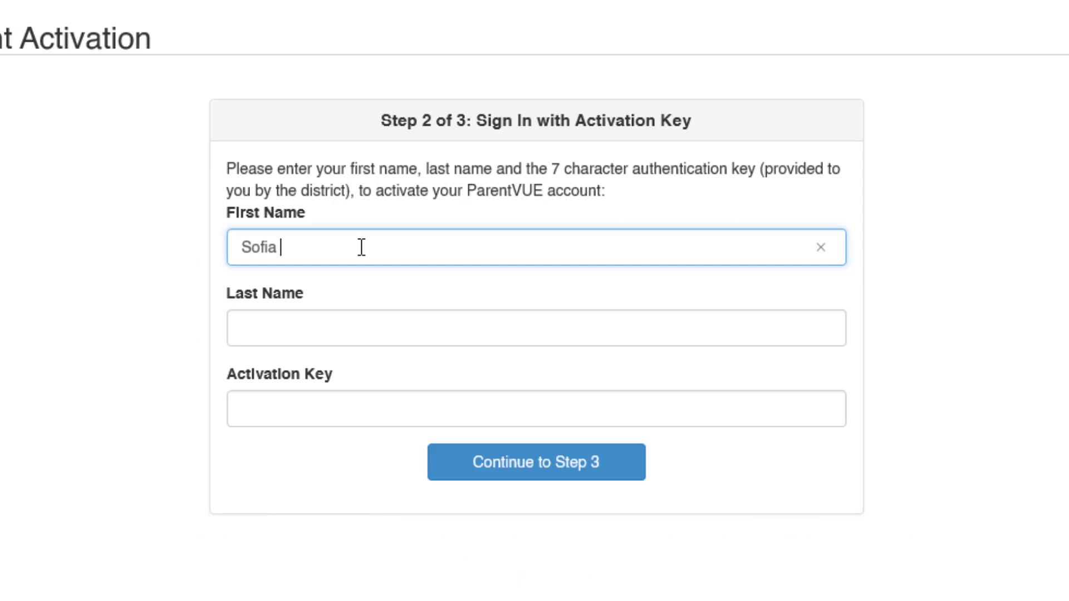
{"action": "type", "text": "Anita"}
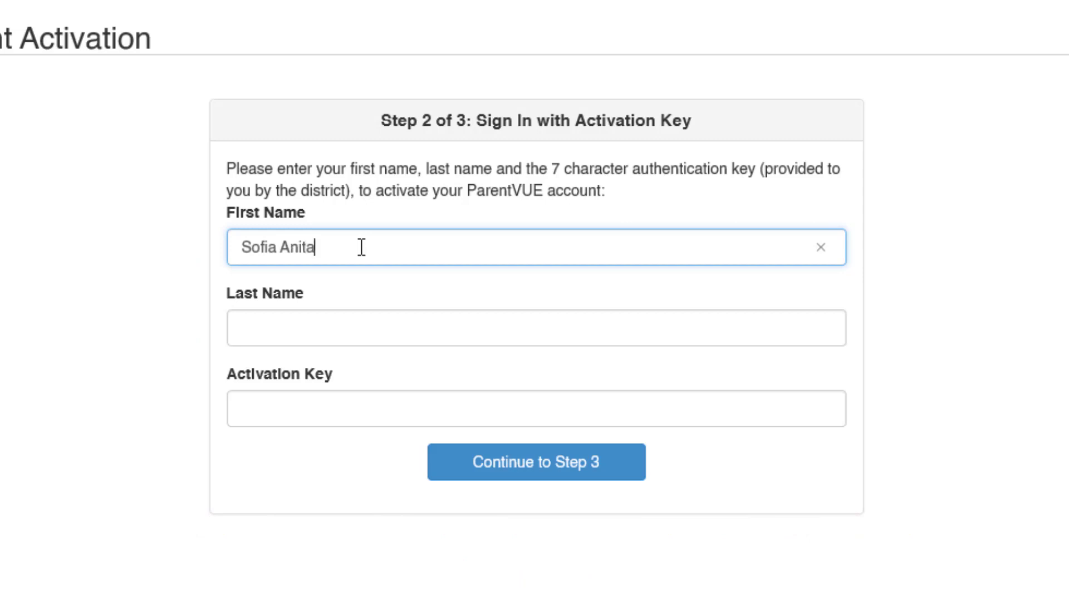
{"action": "key", "text": "Backspace"}
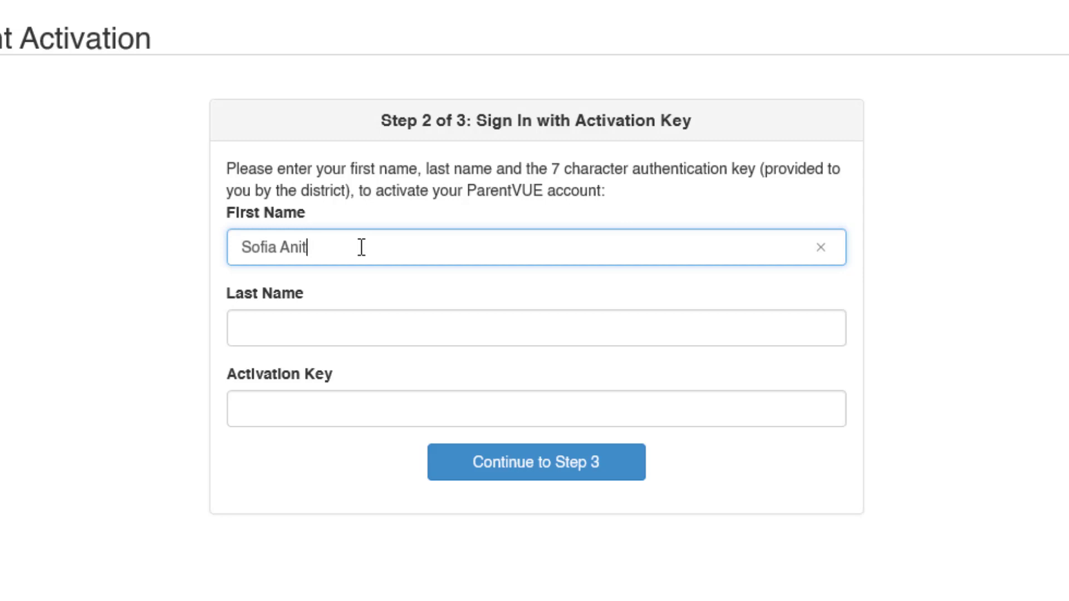
{"action": "key", "text": "Backspace"}
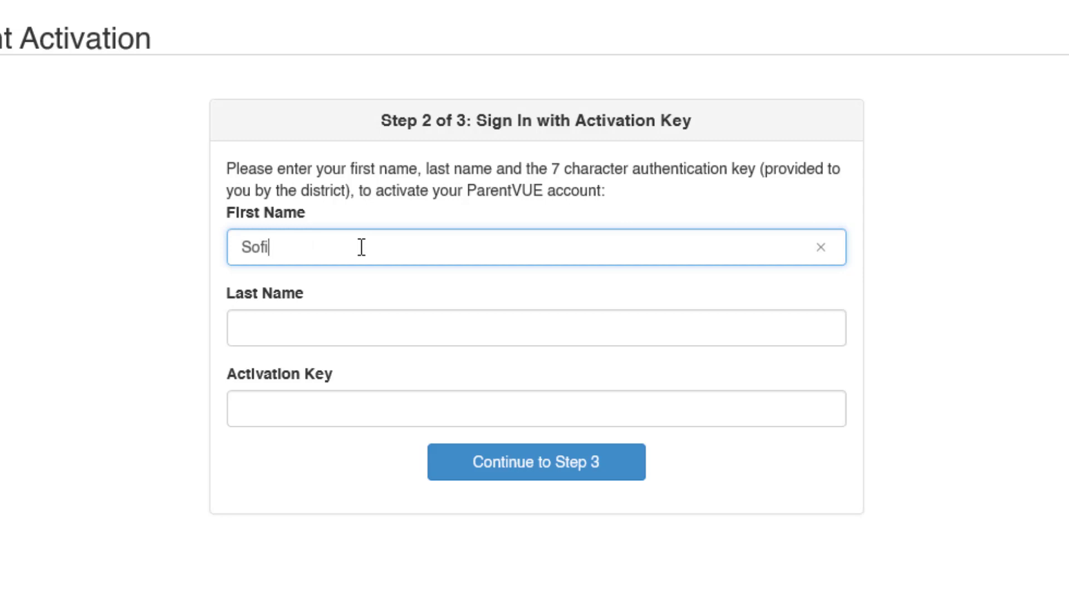
{"action": "left_click", "coordinate": [820, 247]}
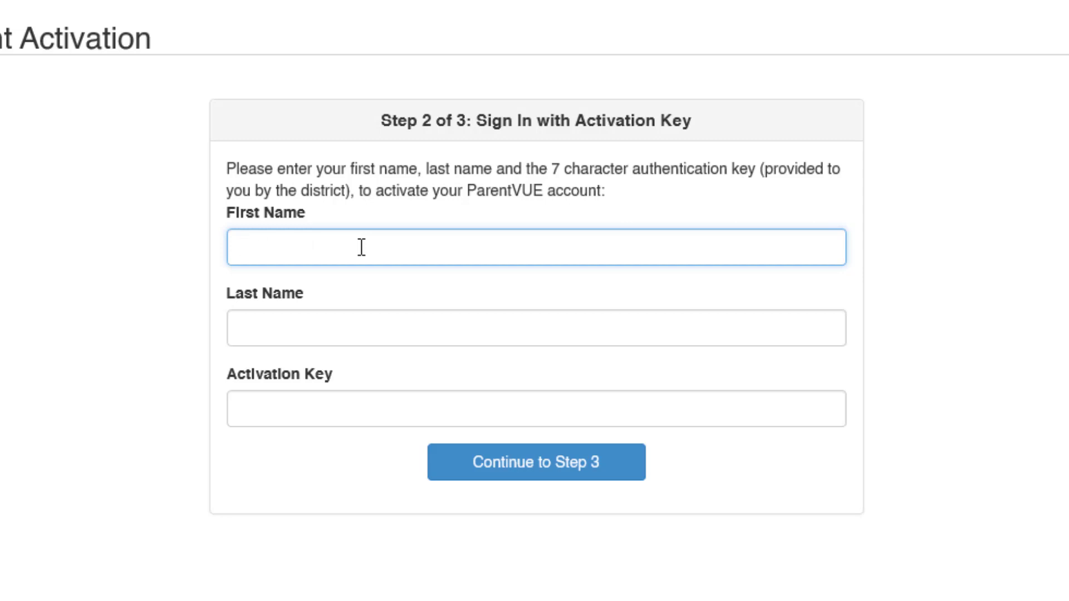
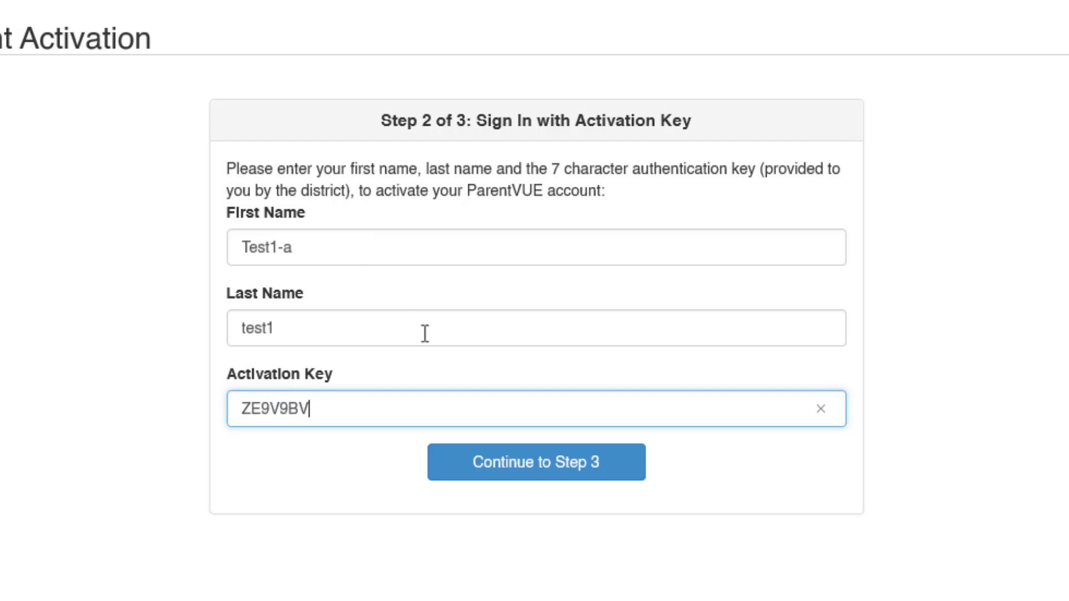
{"action": "left_click", "coordinate": [535, 462]}
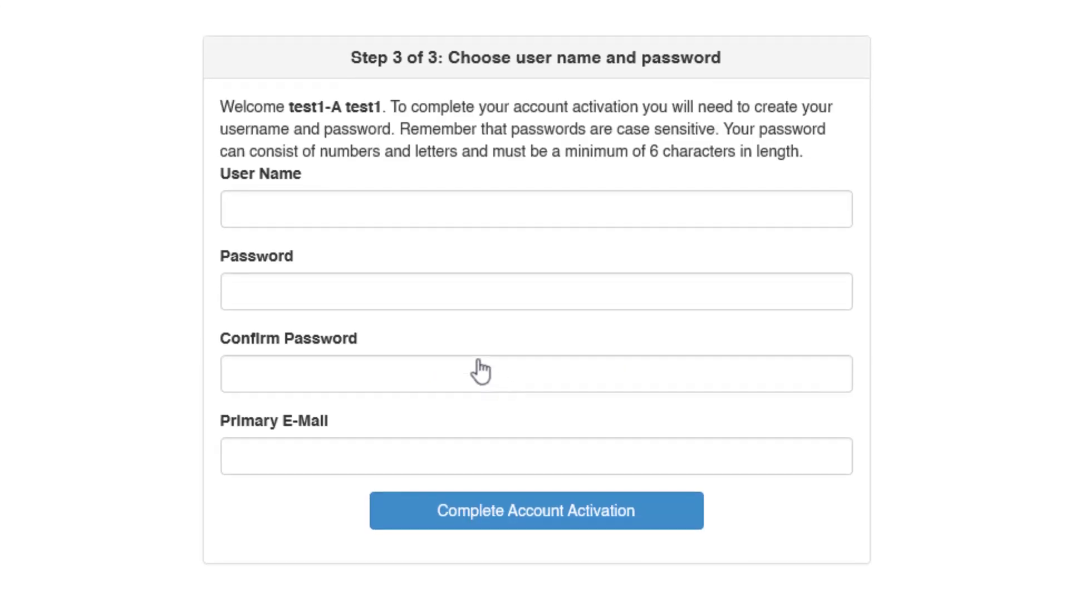
{"action": "mouse_move", "coordinate": [340, 257]}
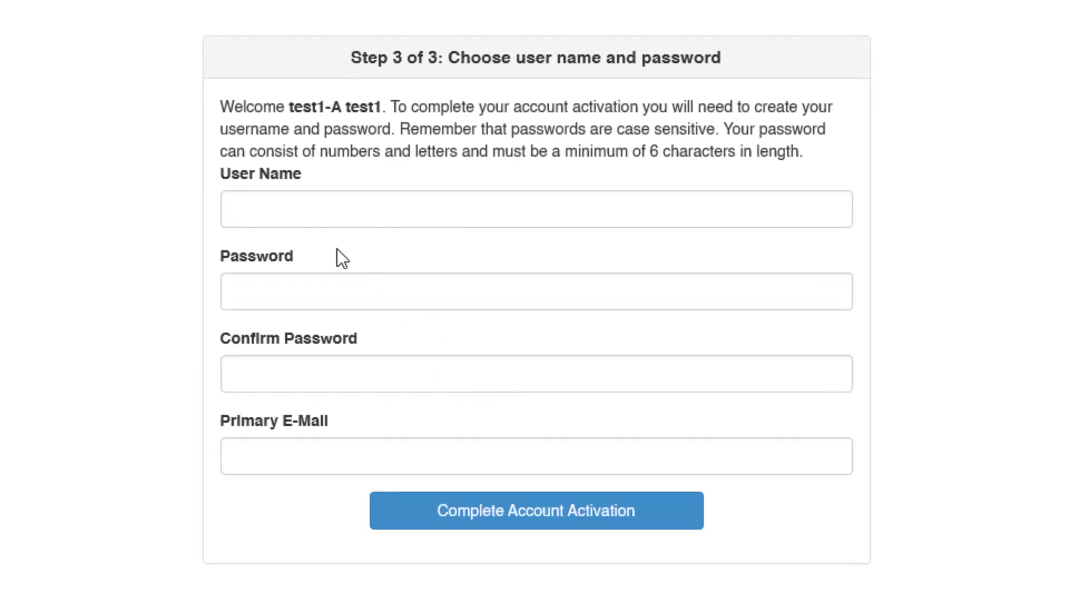
{"action": "mouse_move", "coordinate": [339, 249]}
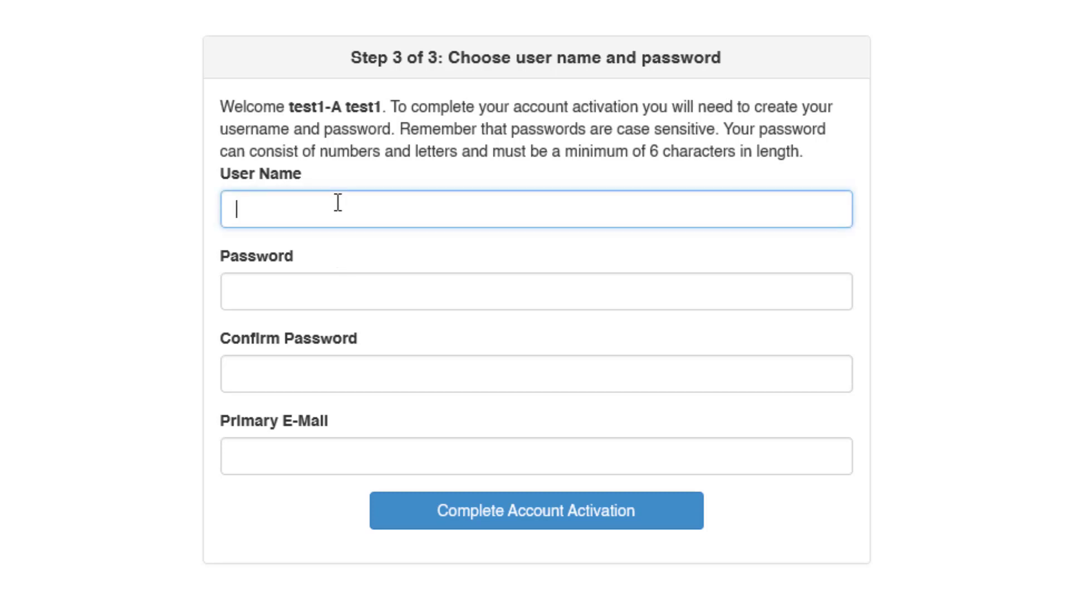
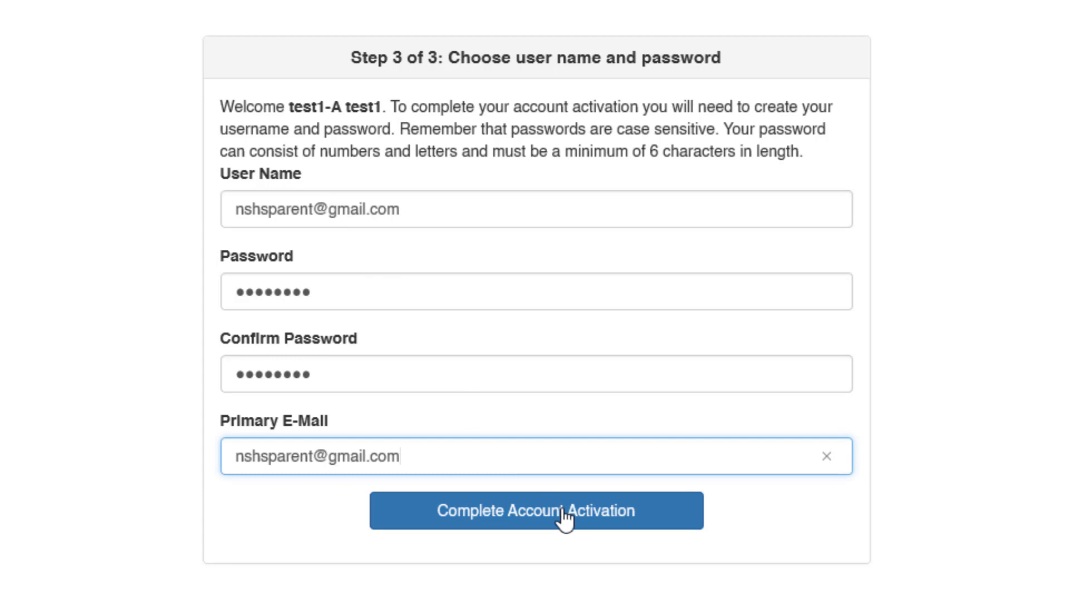
{"action": "left_click", "coordinate": [536, 511]}
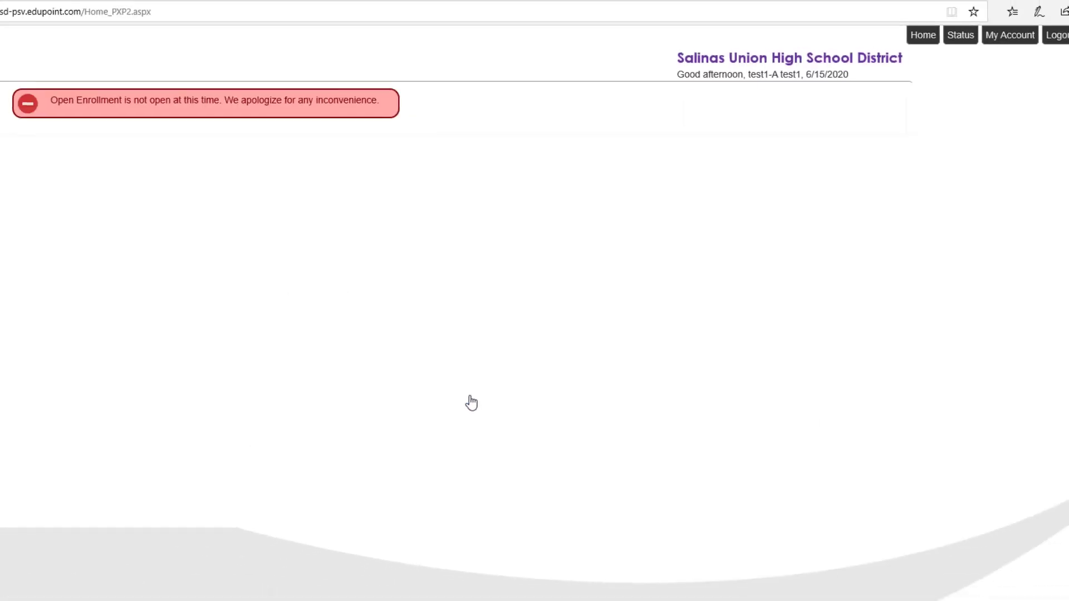